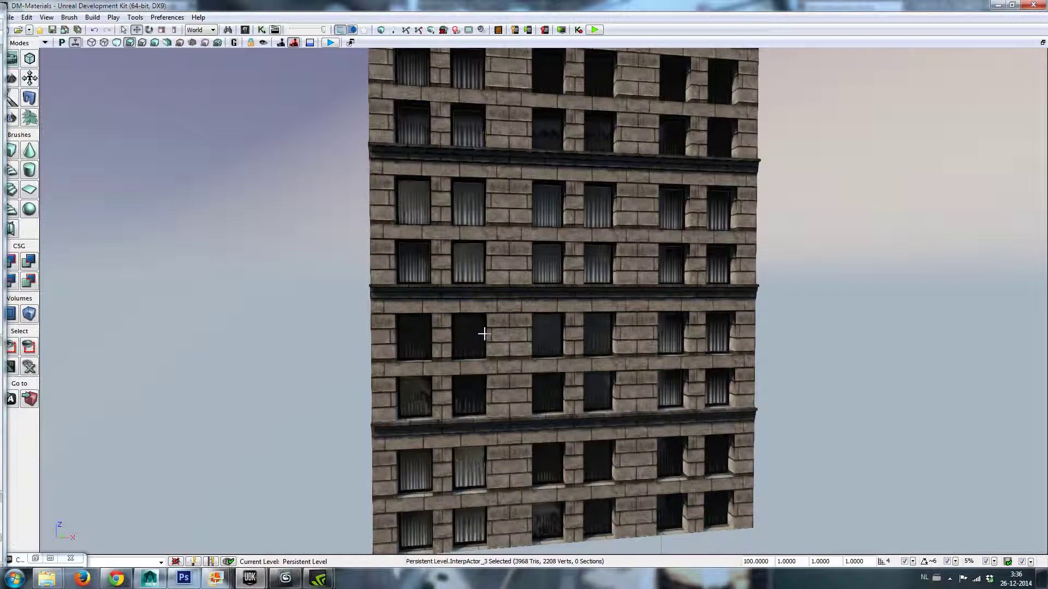
Alt-drag copies of a window panel to the left of the facade and down two floors.
{"action": "left_click", "coordinate": [438, 214]}
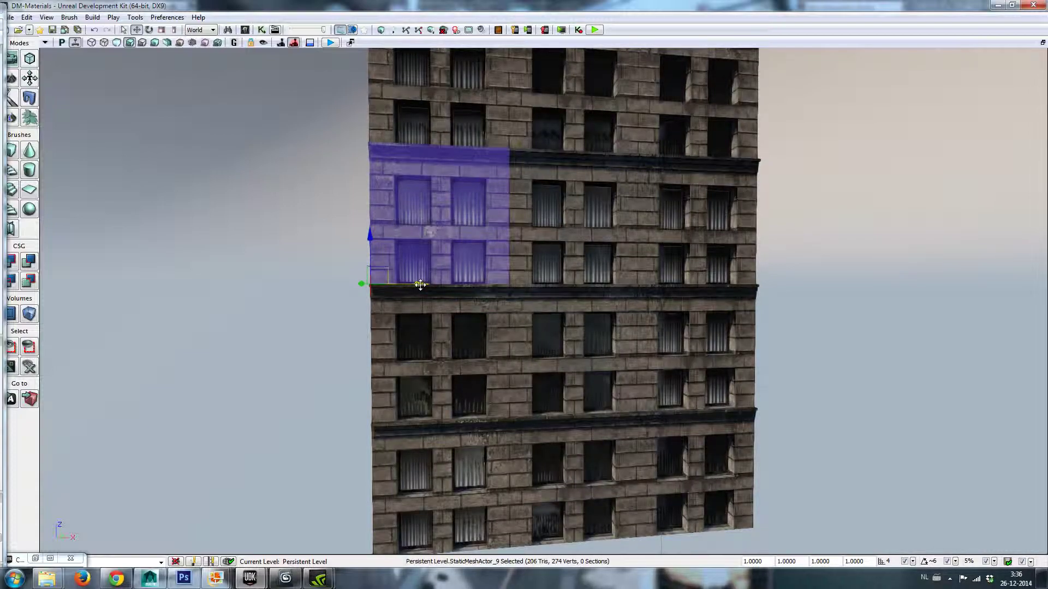
{"action": "left_click_drag", "start_coordinate": [421, 284], "coordinate": [304, 280]}
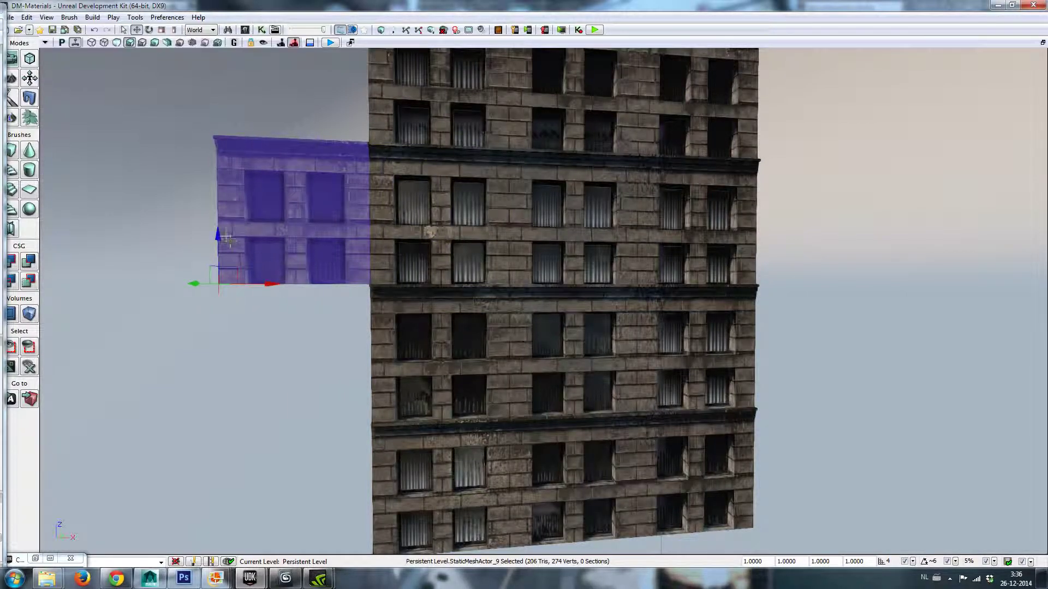
{"action": "left_click_drag", "start_coordinate": [227, 241], "coordinate": [221, 381]}
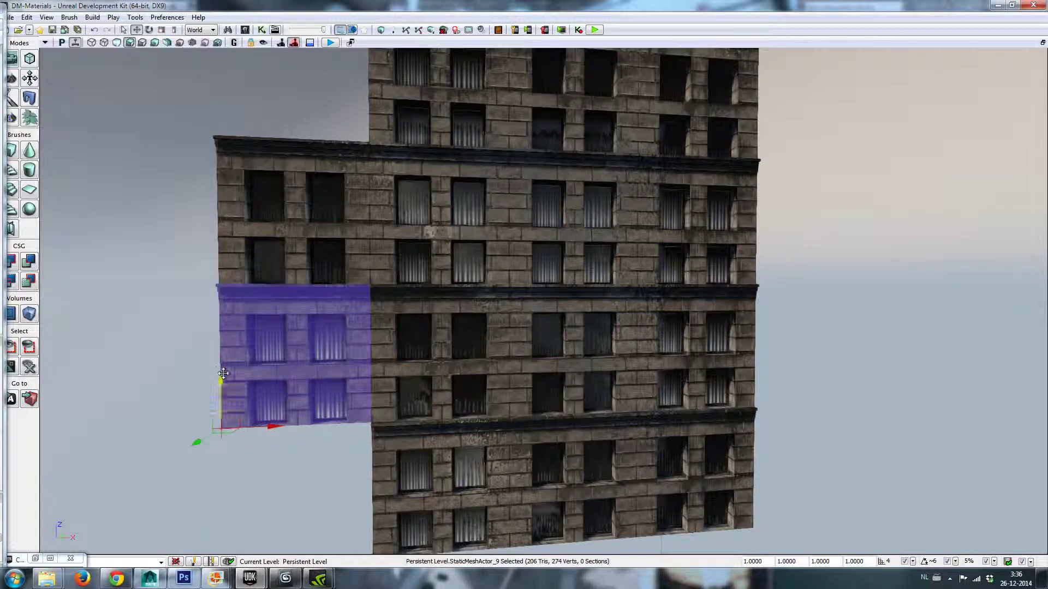
{"action": "left_click_drag", "start_coordinate": [223, 373], "coordinate": [223, 521]}
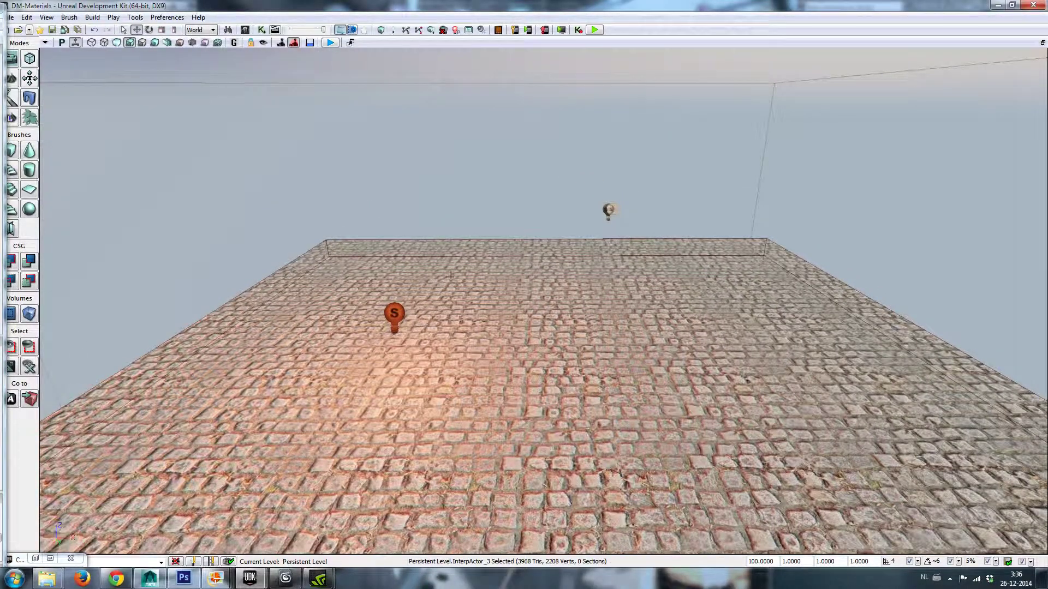
Select the point light and drag it across and above the cobblestone floor to vary the shading.
{"action": "left_click", "coordinate": [394, 315]}
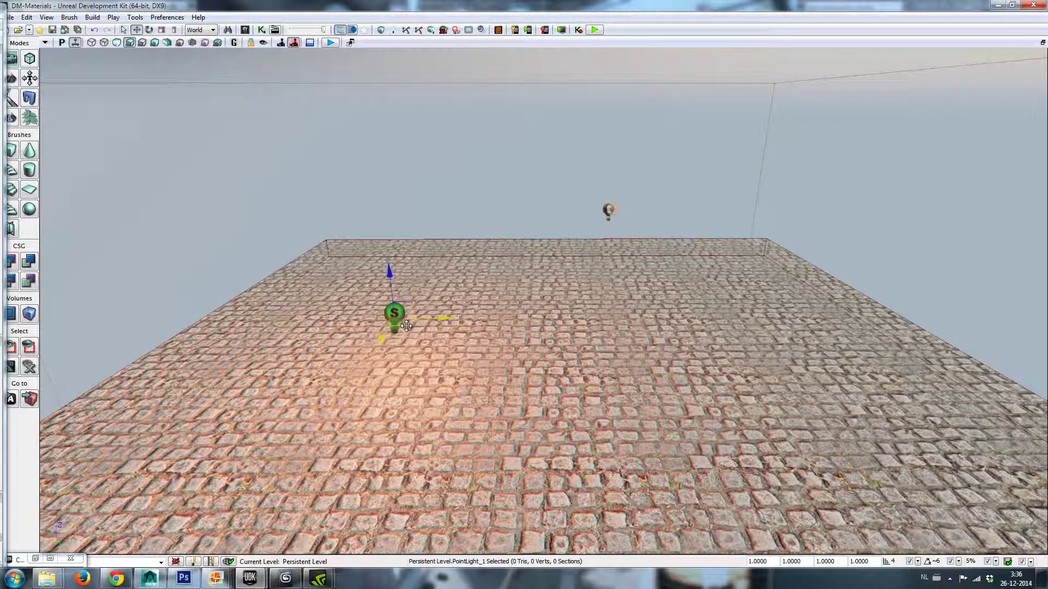
{"action": "left_click_drag", "start_coordinate": [395, 315], "coordinate": [668, 374]}
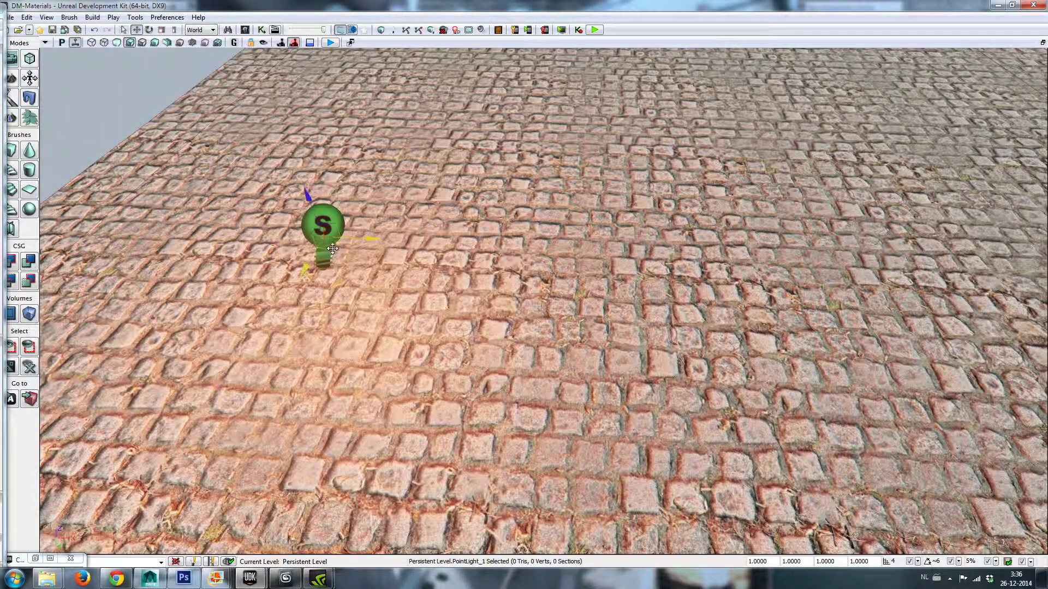
{"action": "left_click_drag", "start_coordinate": [323, 230], "coordinate": [706, 127]}
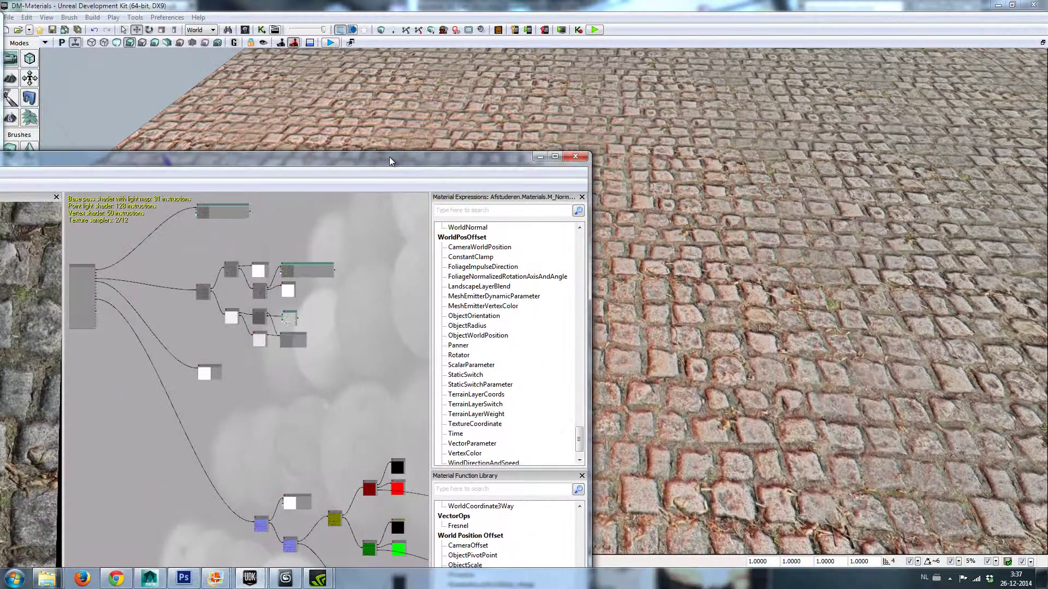
Enter 500 as the Angel Booster scalar parameter in M_NormalMakerClean_INST.
{"action": "left_click", "coordinate": [574, 157]}
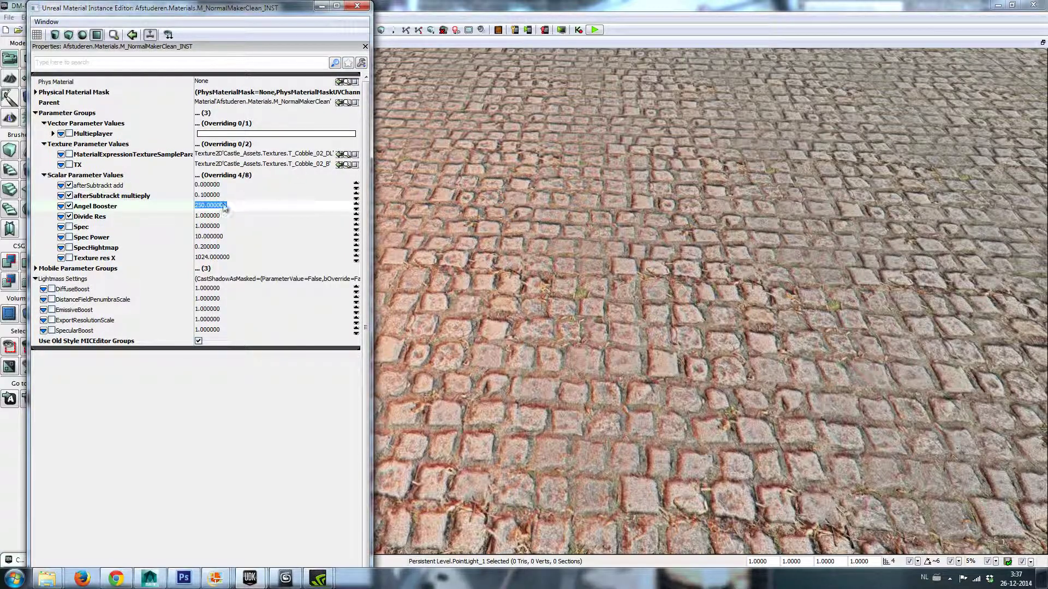
{"action": "type", "text": "5"}
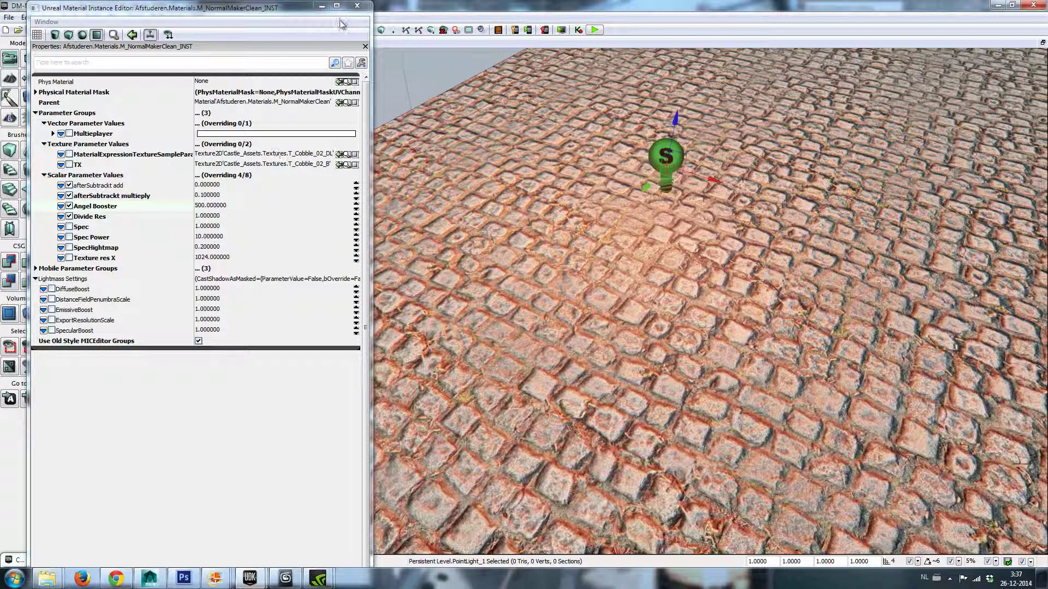
{"action": "left_click", "coordinate": [356, 6]}
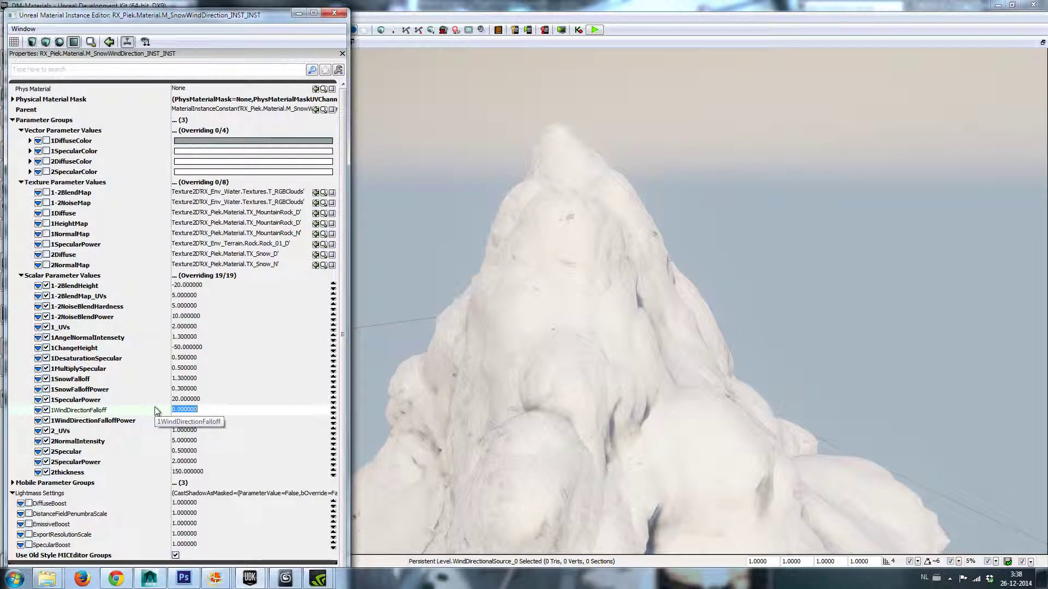
Enter 1 for 1WindDirectionFalloff and 0 for 2thickness in the snow material instance.
{"action": "type", "text": "1.000000"}
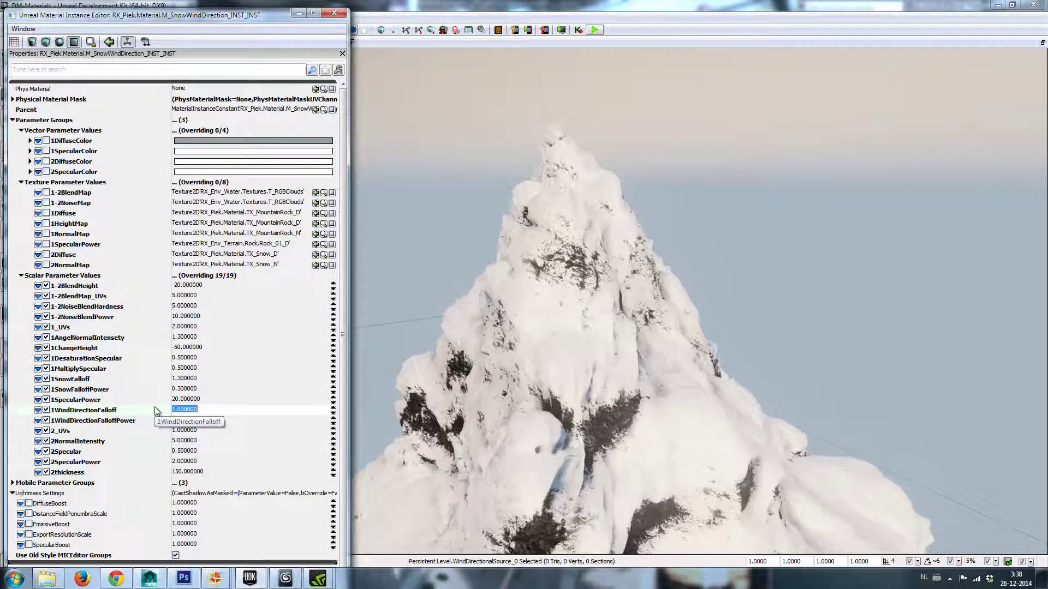
{"action": "type", "text": "2.000000"}
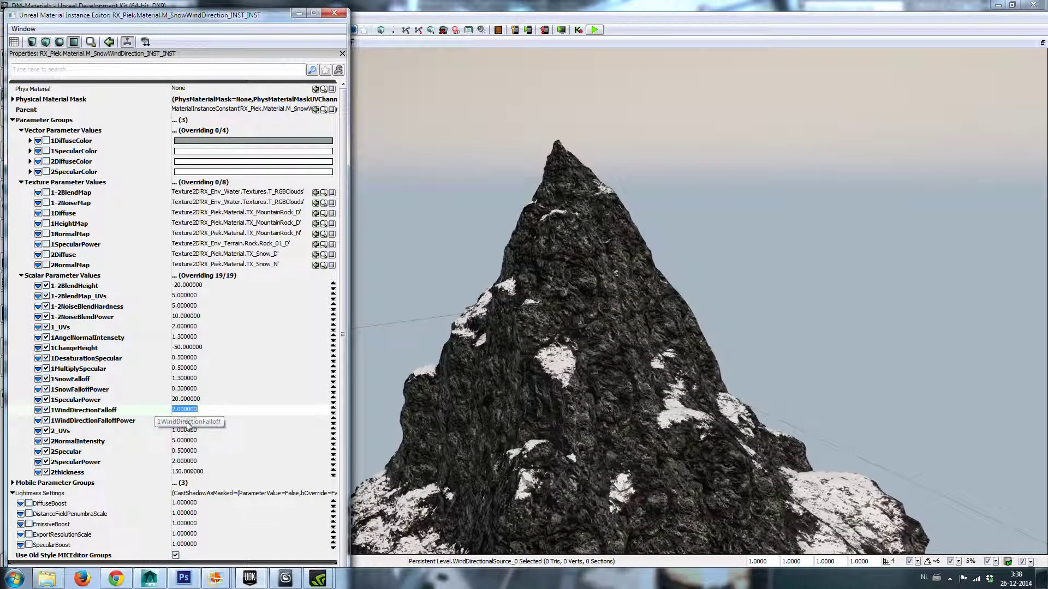
{"action": "type", "text": "1"}
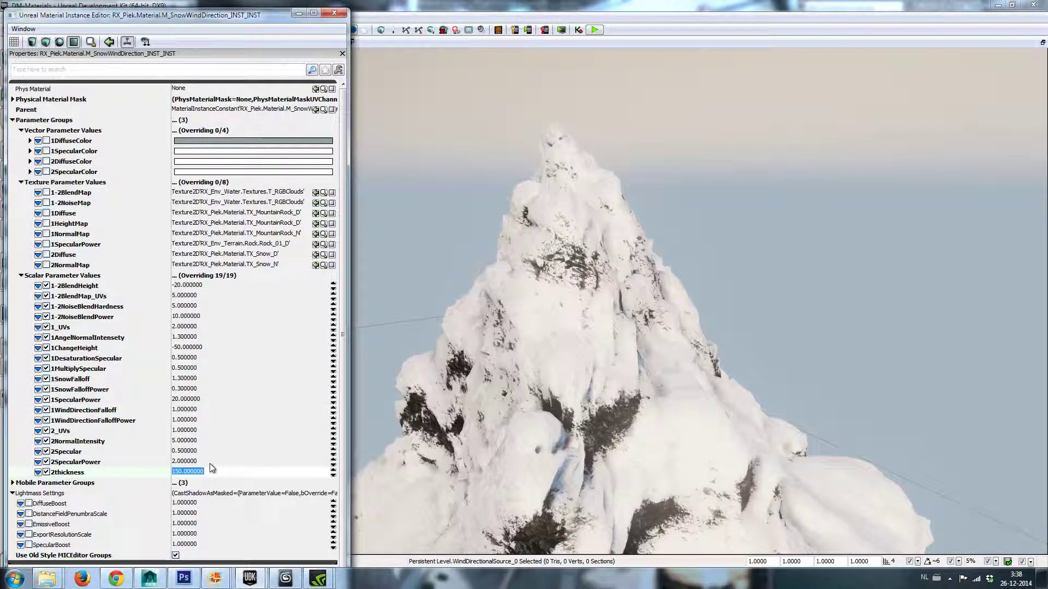
{"action": "type", "text": "0.000000"}
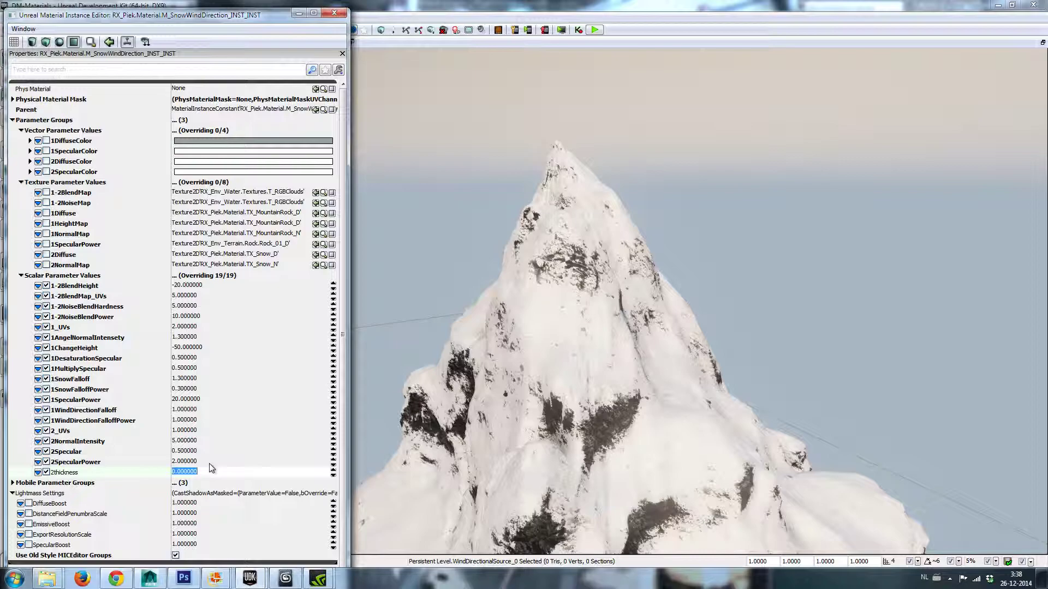
{"action": "mouse_move", "coordinate": [321, 424]}
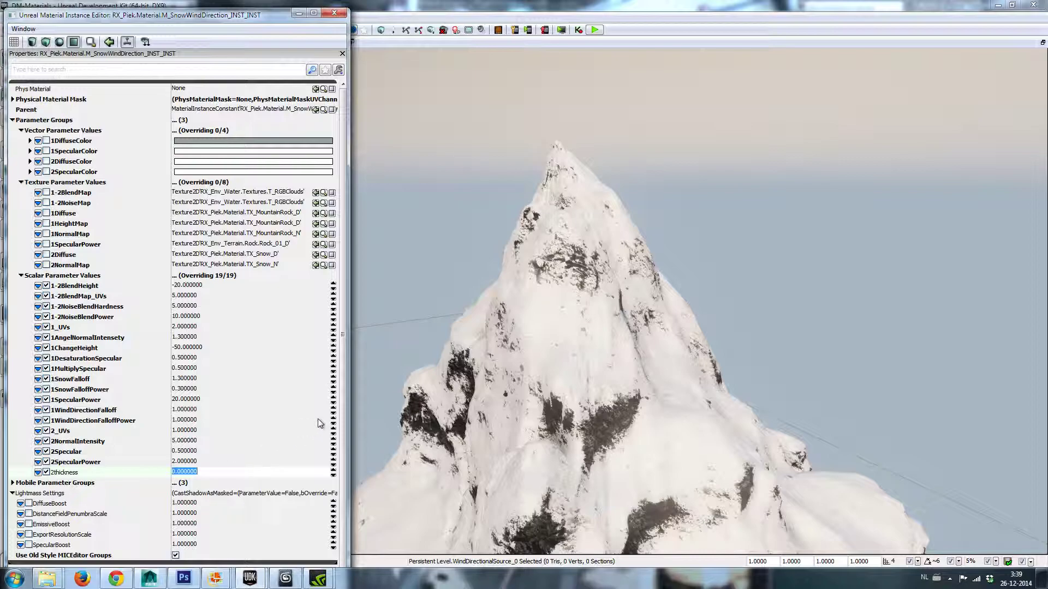